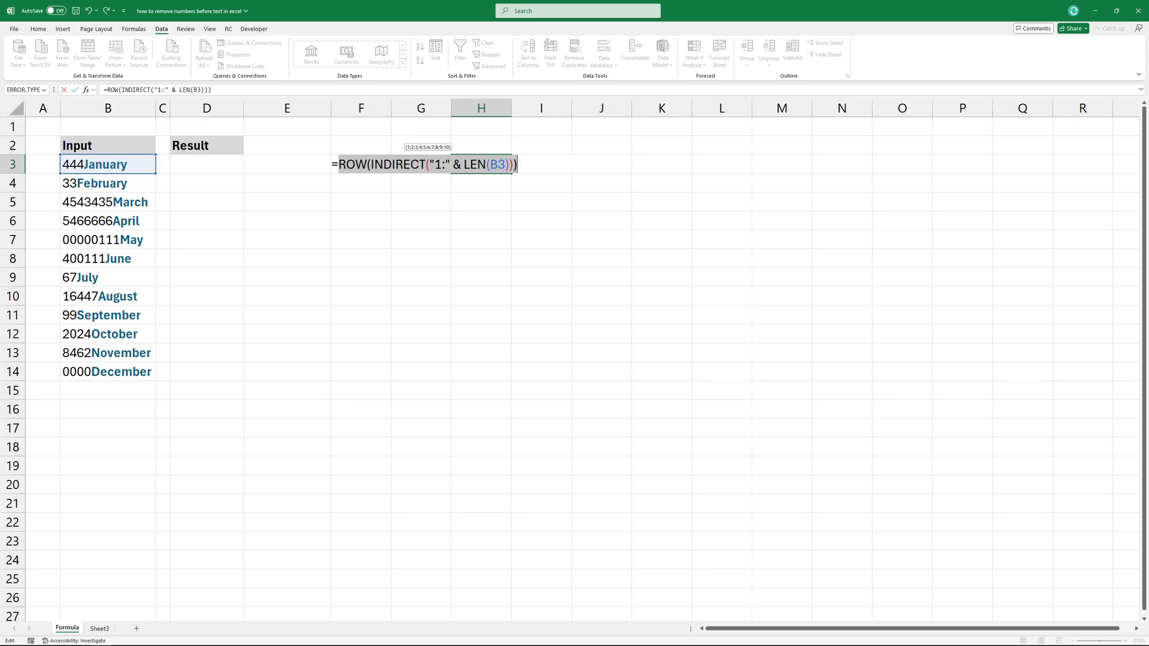
- Confirm the ROW/INDIRECT/LEN formula in H3 so positions 1–10 spill down, then select I3
key(Enter)
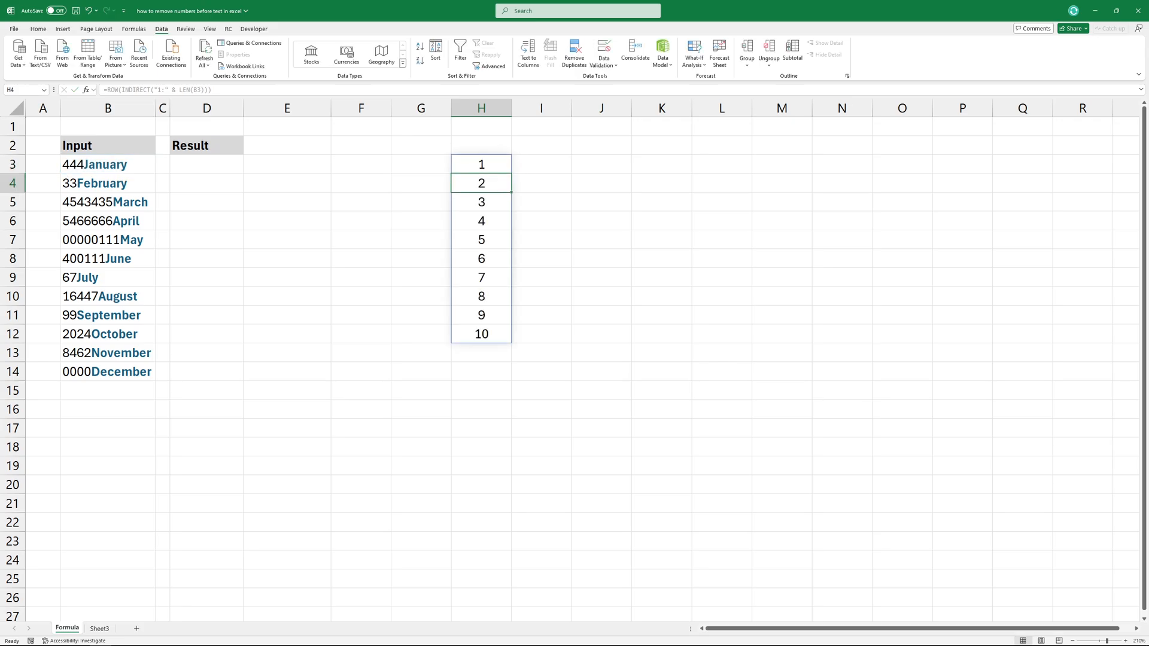
click(480, 163)
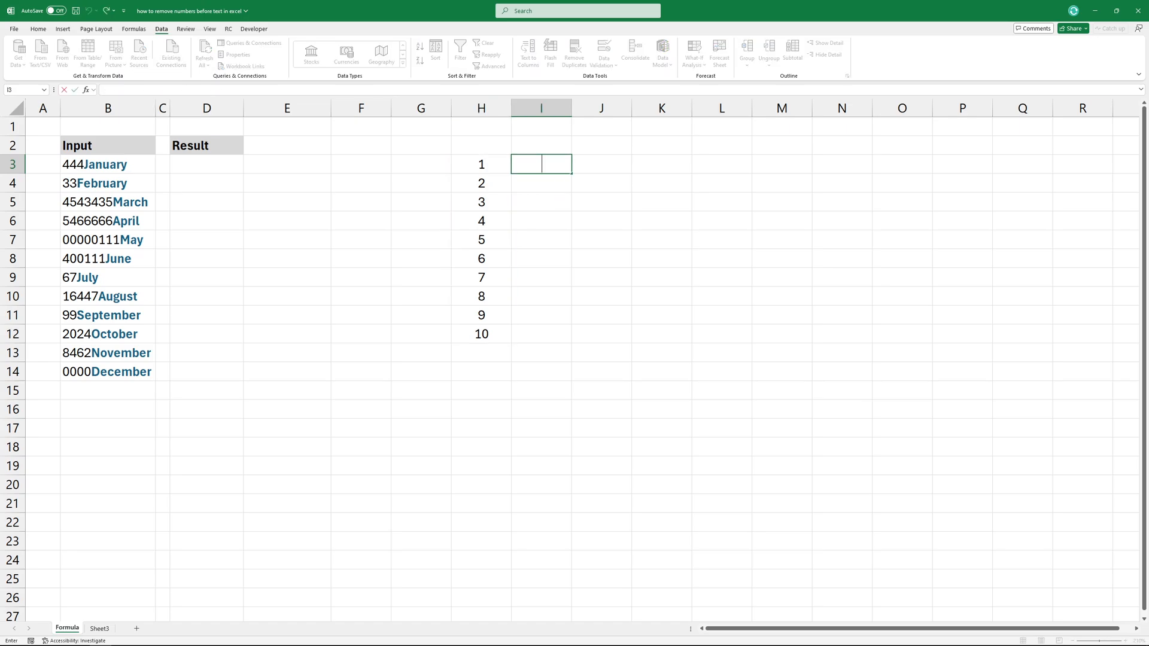
- Enter =MID(B3, ROW(INDIRECT("1:"&LEN(B3))), 1) in I3 to spill 444January's characters
text(=MID(B3, ROW(INDIRECT("1:"&LEN(B3))), 1))
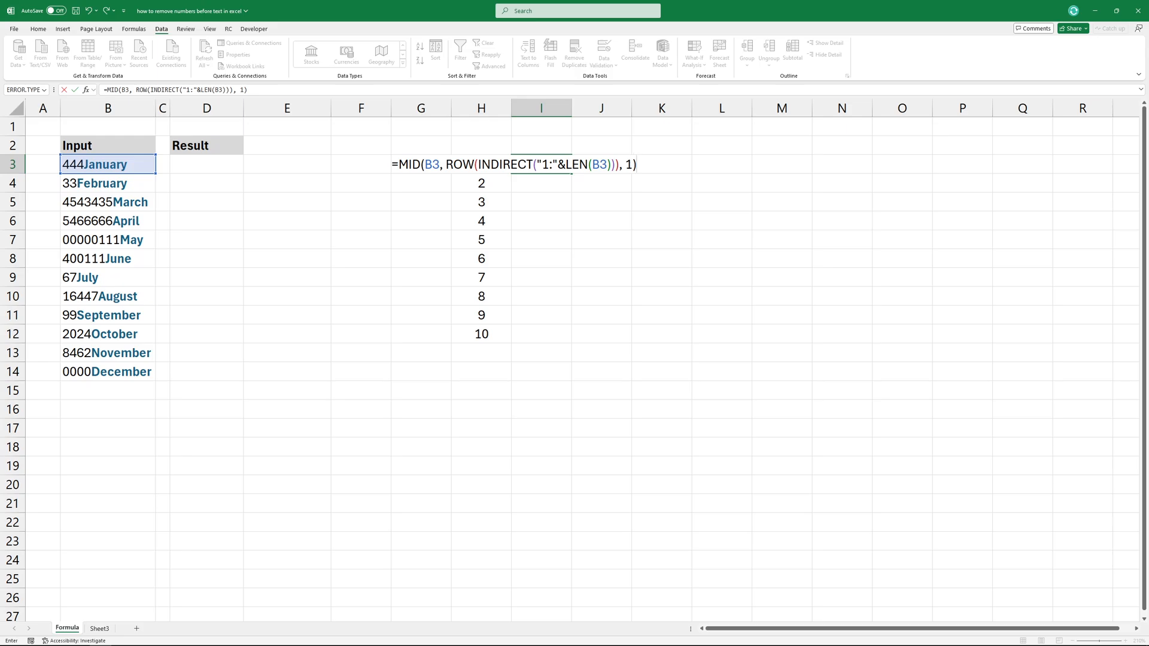
key(Enter)
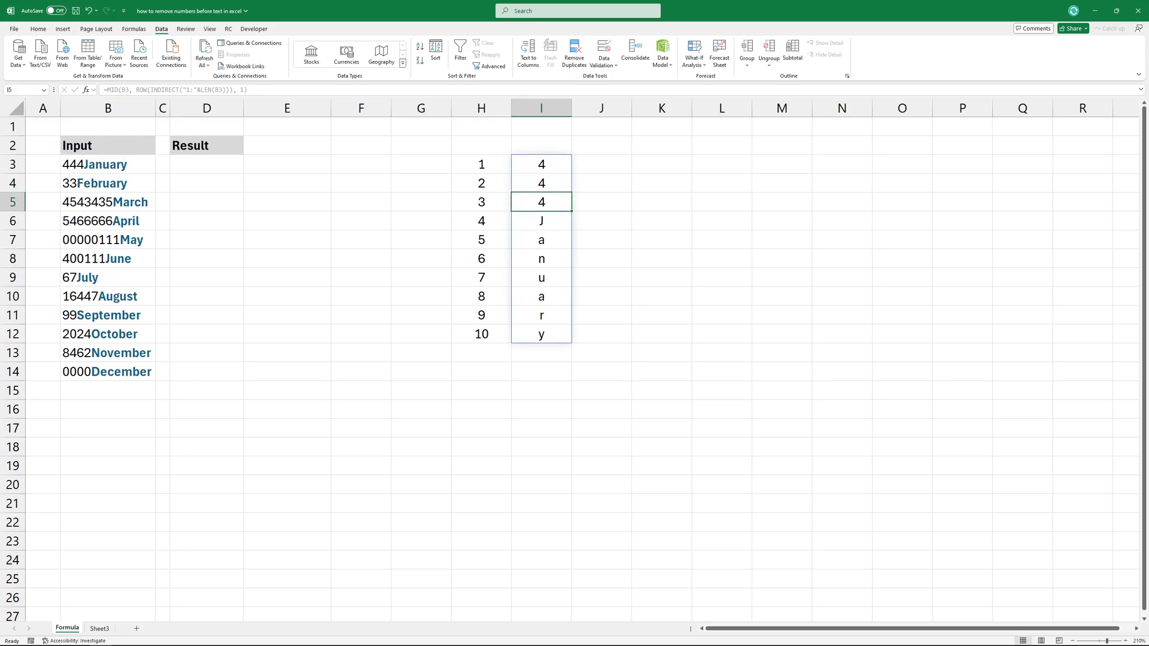
click(540, 164)
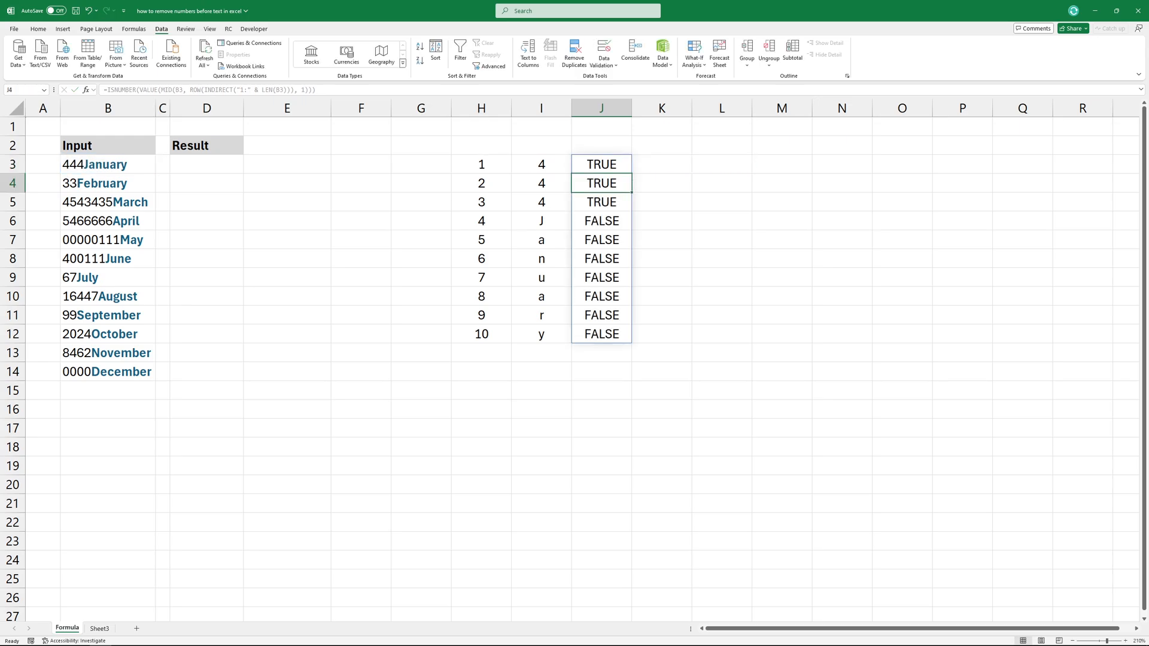
- Review the ISNUMBER/VALUE digit-check formula in J3, then select K3 for the letters-only helper
click(601, 163)
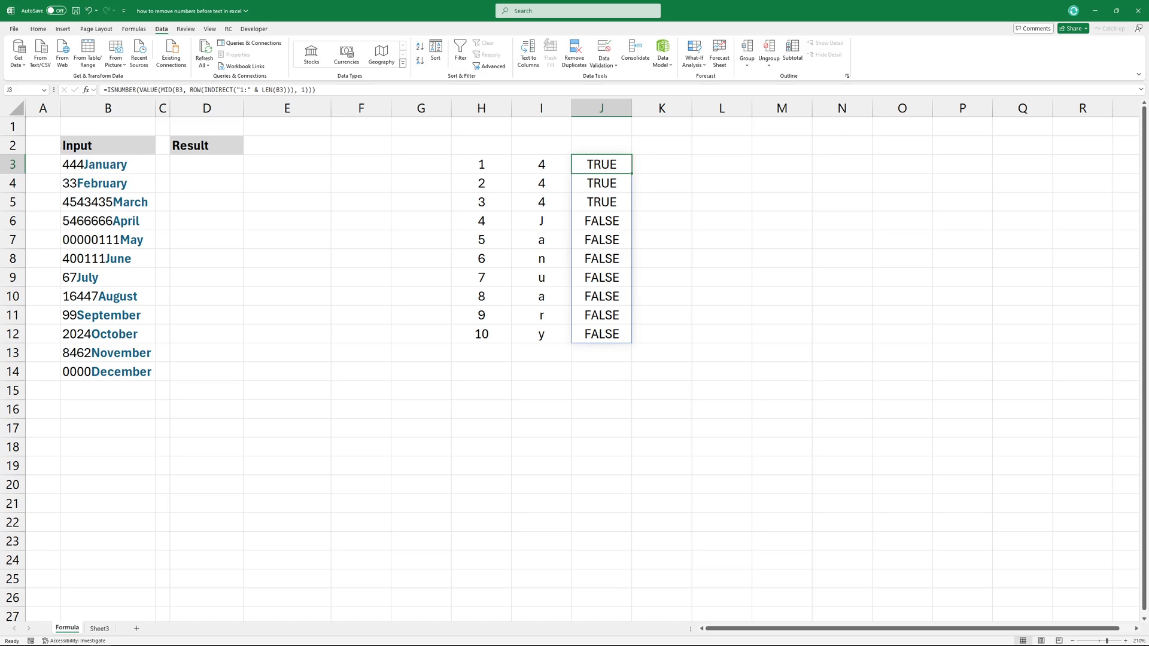
click(661, 164)
text(=TEXTJOIN("", TRUE, IF(ISNUMBER(MID(B3, ROW(INDIRECT("1:" & LEN(B3))), 1) * 1), "", MID(B3, ROW(INDIRECT("1:" & LEN(B3))), 1))))
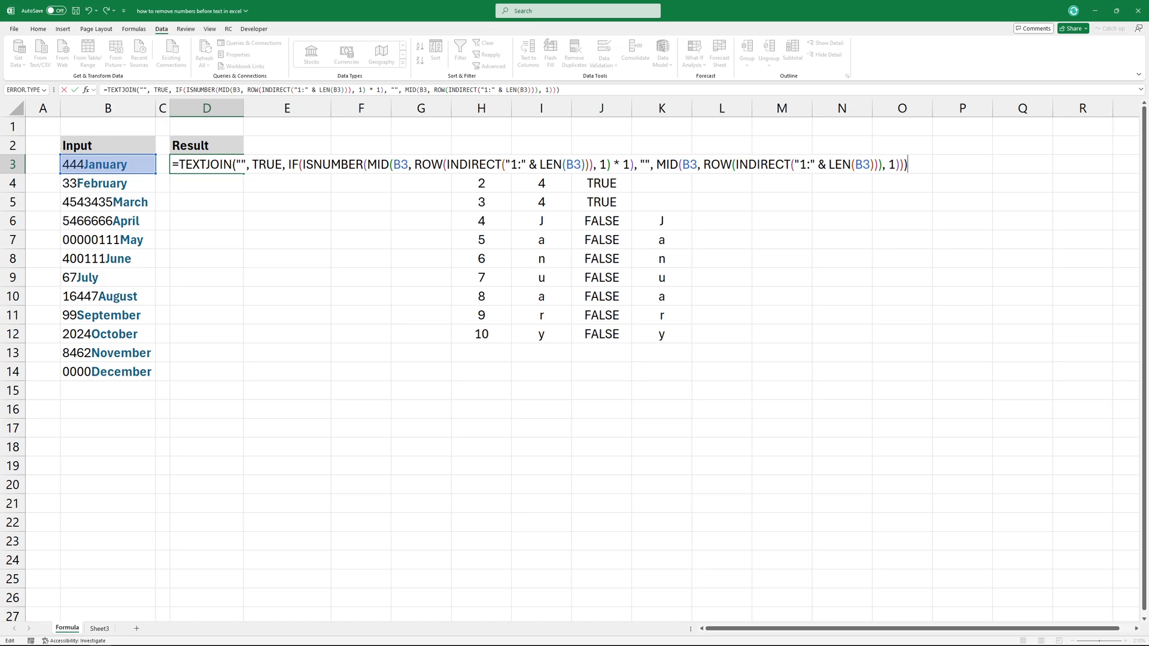
- Confirm the TEXTJOIN formula in D3, showing digit-free month names January through December
key(Enter)
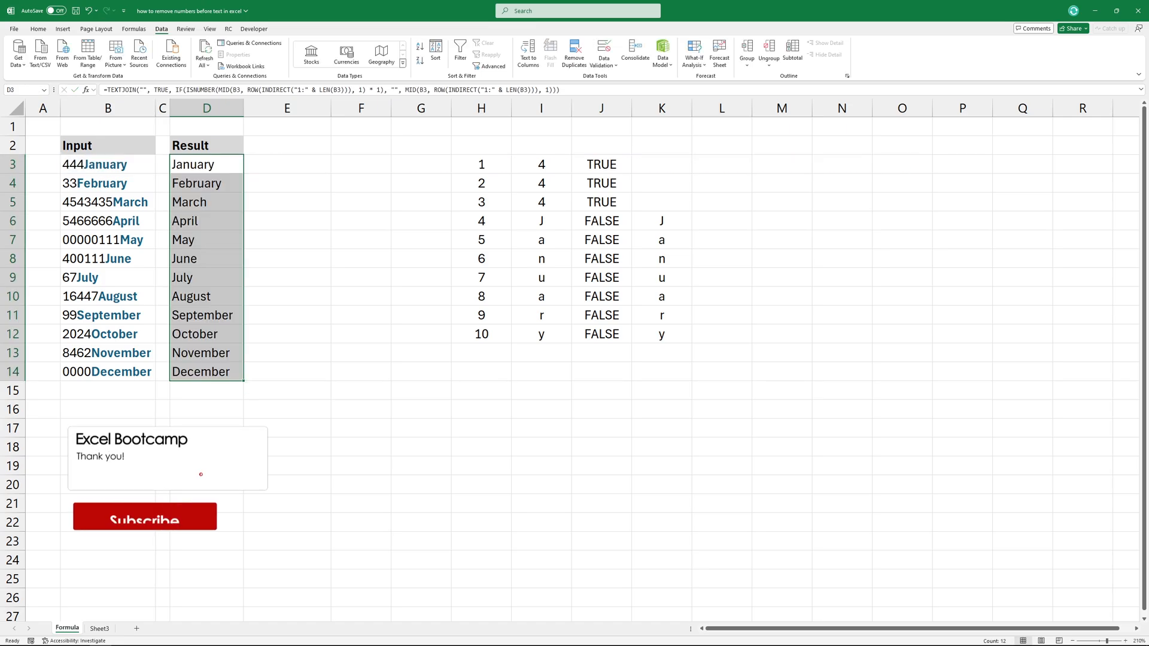
click(206, 145)
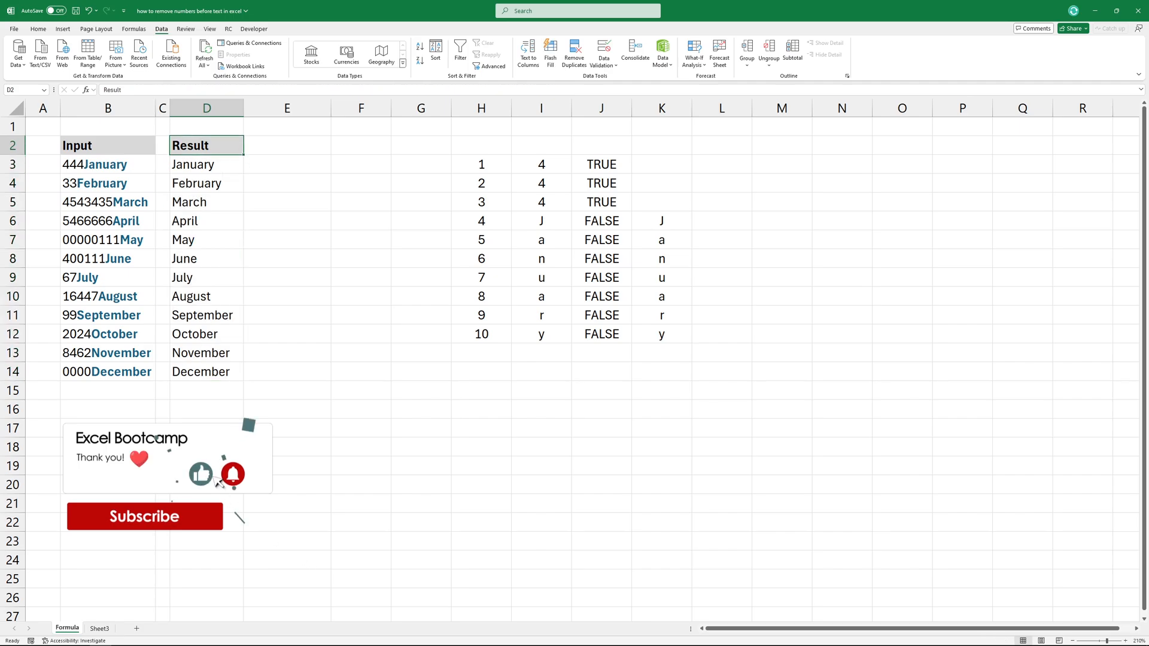